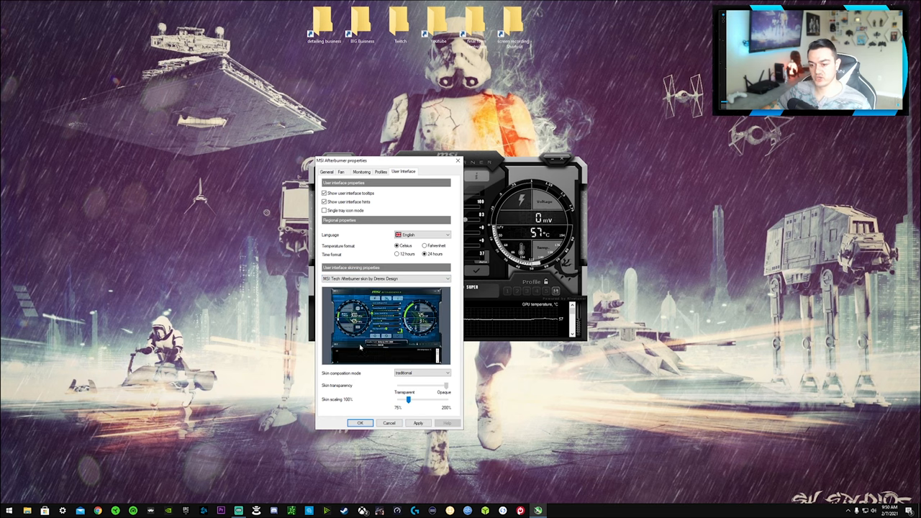
Preview the Steampunk skin, then pick the Cyborg skin and close the properties window
{"action": "left_click", "coordinate": [446, 279]}
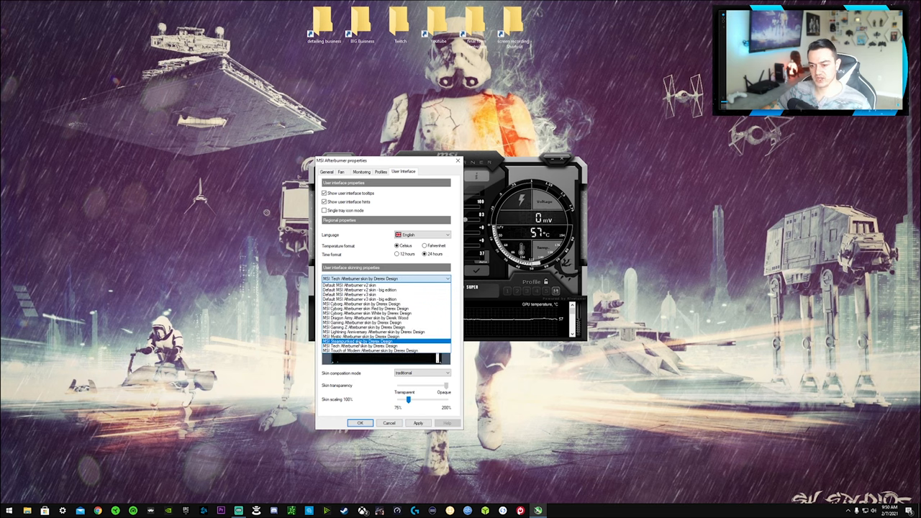
{"action": "left_click", "coordinate": [385, 333]}
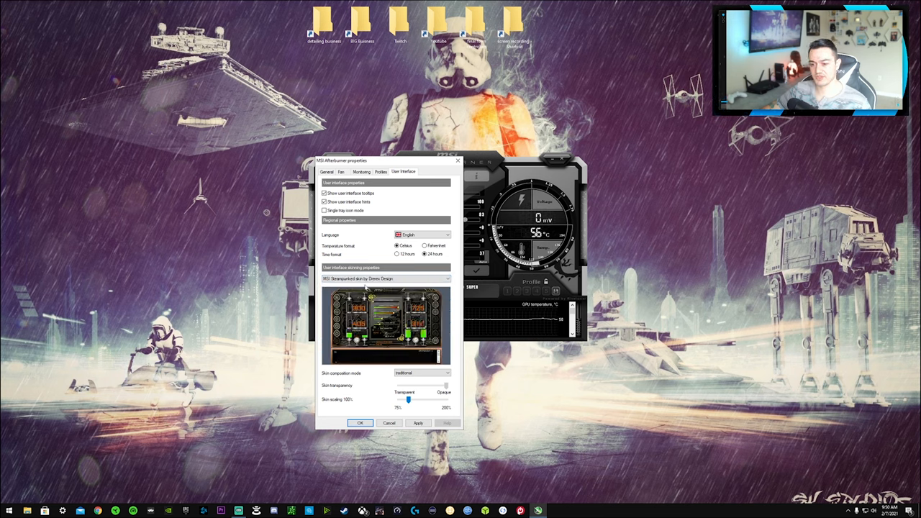
{"action": "left_click", "coordinate": [445, 278]}
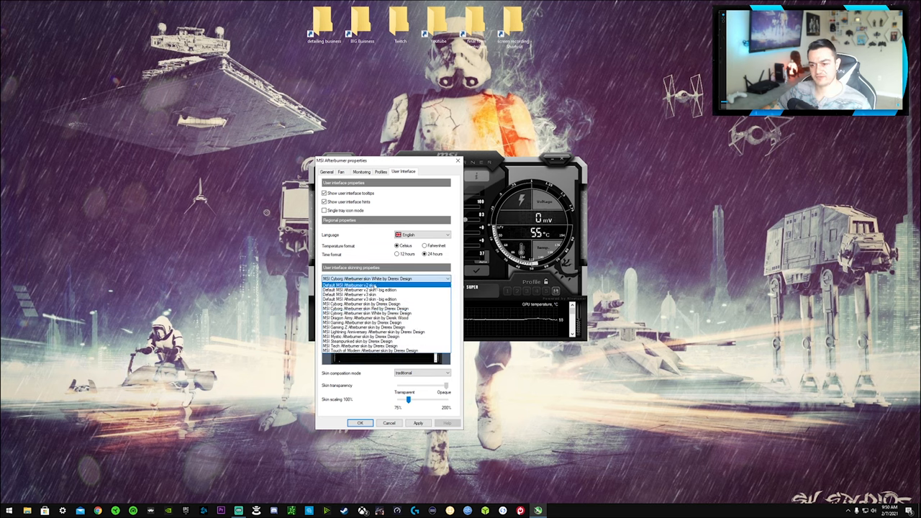
{"action": "left_click", "coordinate": [385, 304]}
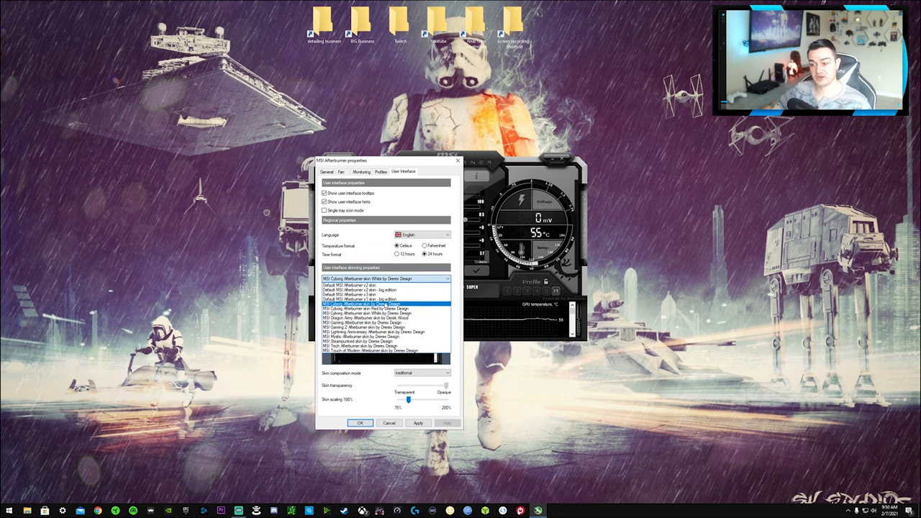
{"action": "left_click", "coordinate": [363, 304]}
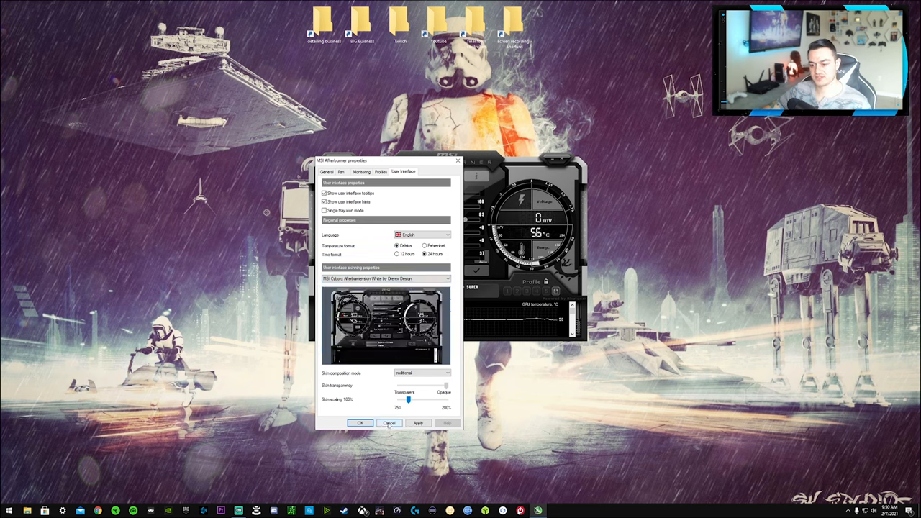
{"action": "left_click", "coordinate": [360, 422]}
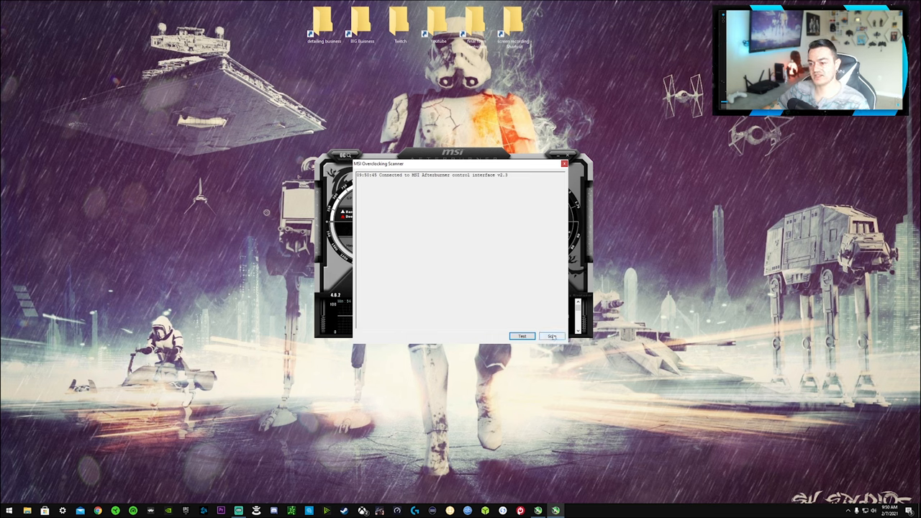
Start the automatic overclock scan in the Overclocking Scanner
{"action": "left_click", "coordinate": [552, 336]}
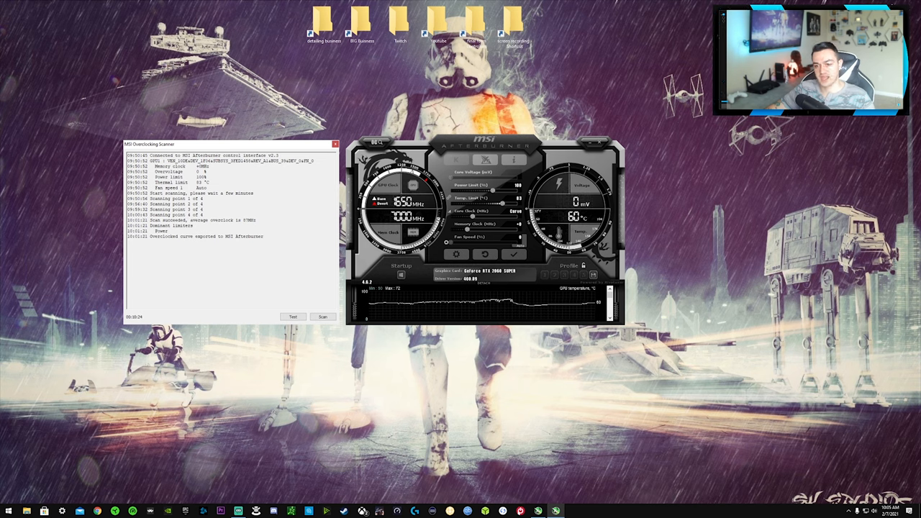
Close the Overclocking Scanner window after the curve is exported
{"action": "left_click", "coordinate": [336, 144]}
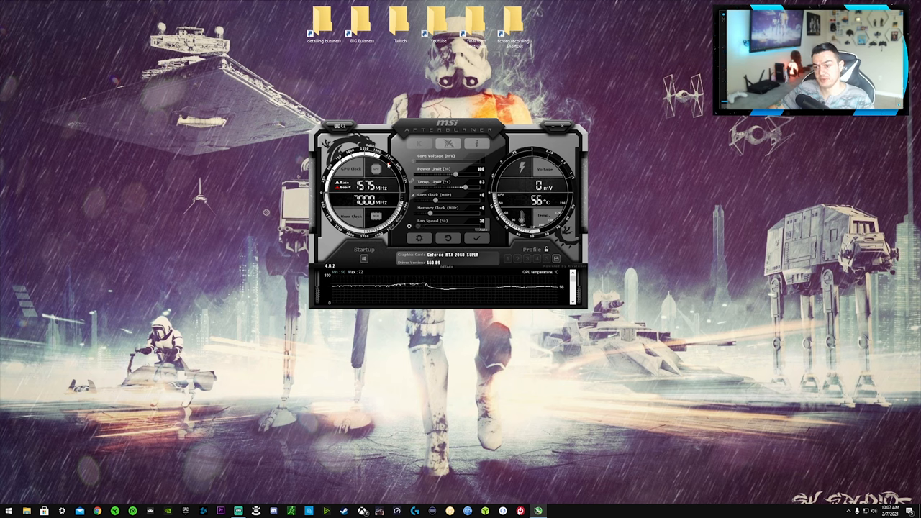
{"action": "left_click", "coordinate": [449, 238]}
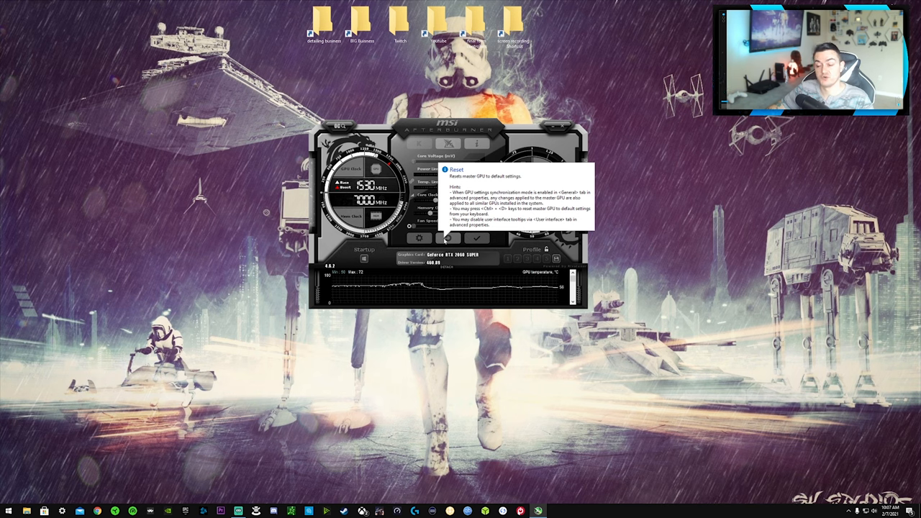
{"action": "left_click", "coordinate": [477, 238]}
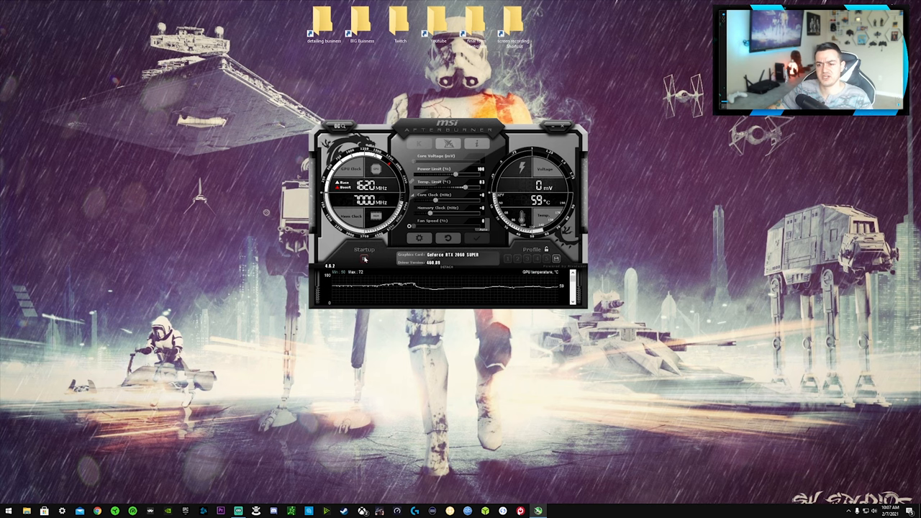
{"action": "mouse_move", "coordinate": [364, 249]}
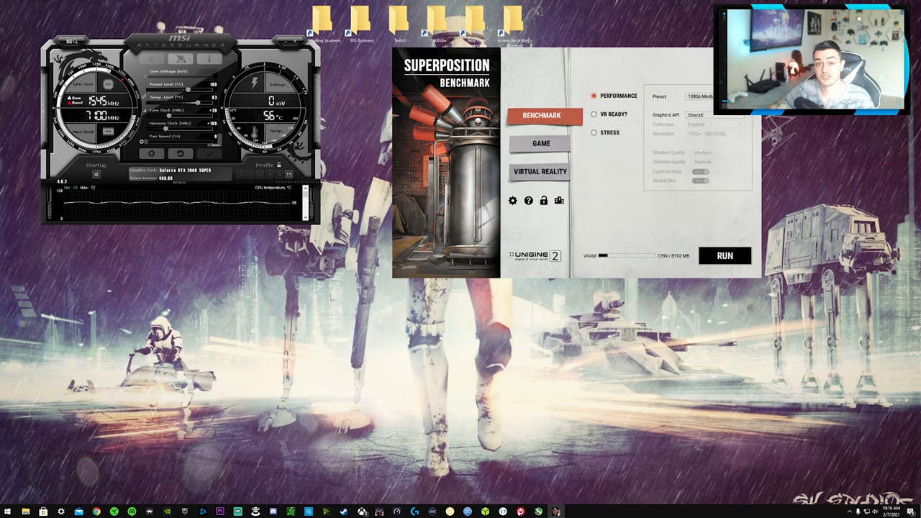
{"action": "mouse_move", "coordinate": [387, 306]}
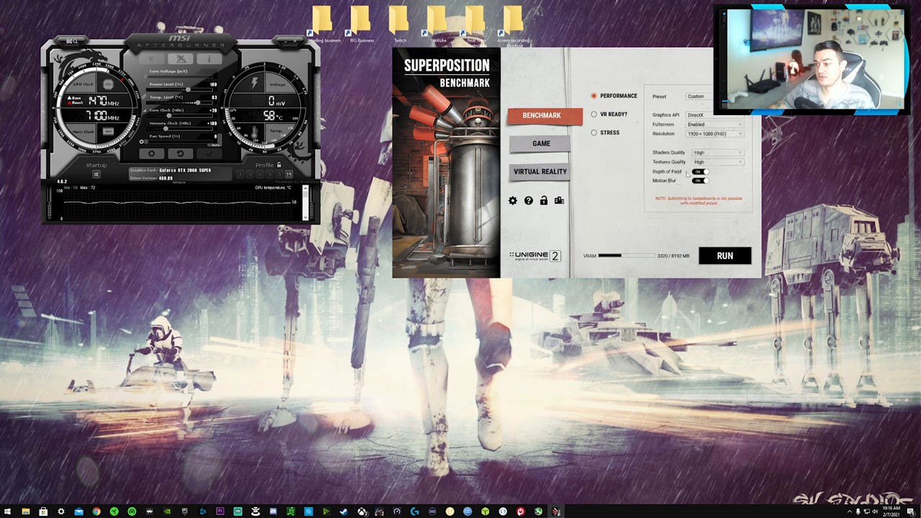
Set the benchmark's Fullscreen mode to Disabled
{"action": "left_click", "coordinate": [716, 124]}
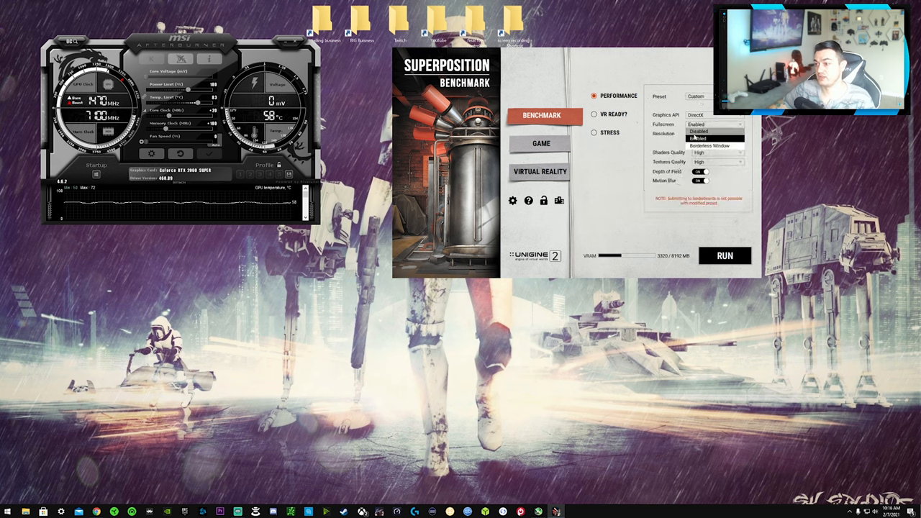
{"action": "left_click", "coordinate": [712, 134]}
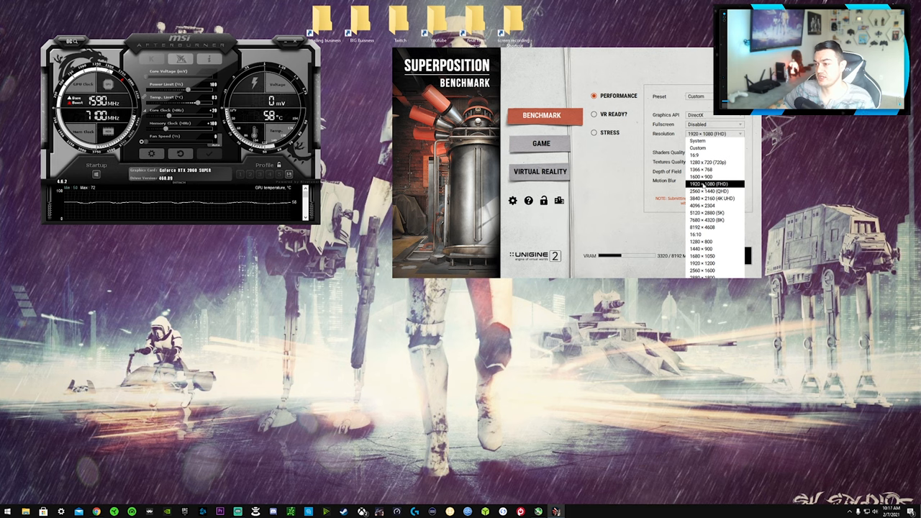